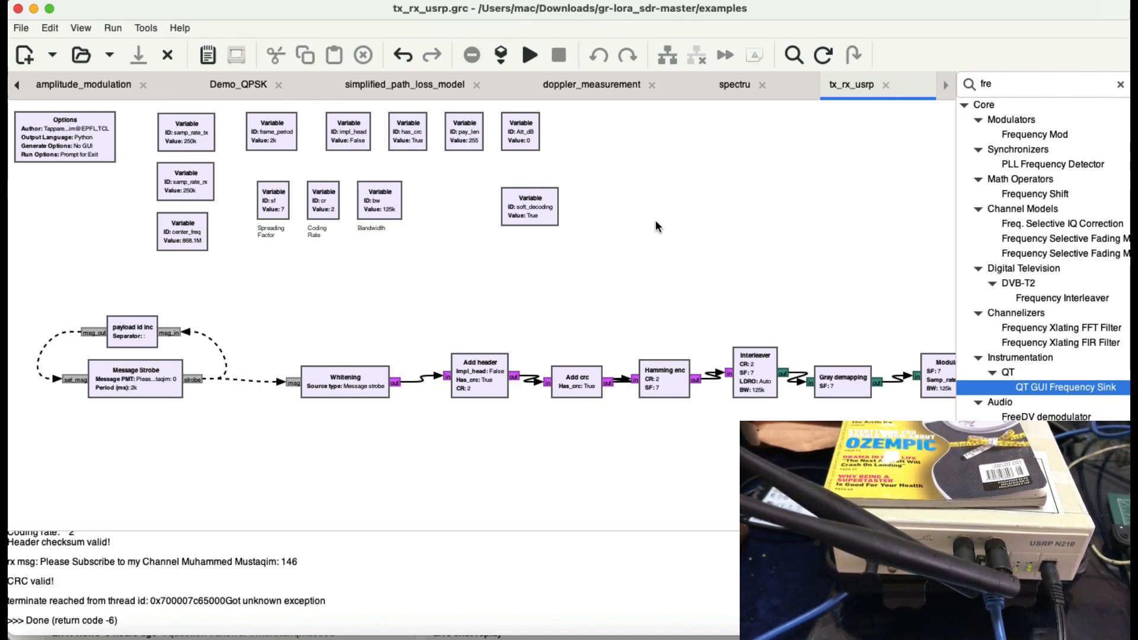
mouse_move(610, 294)
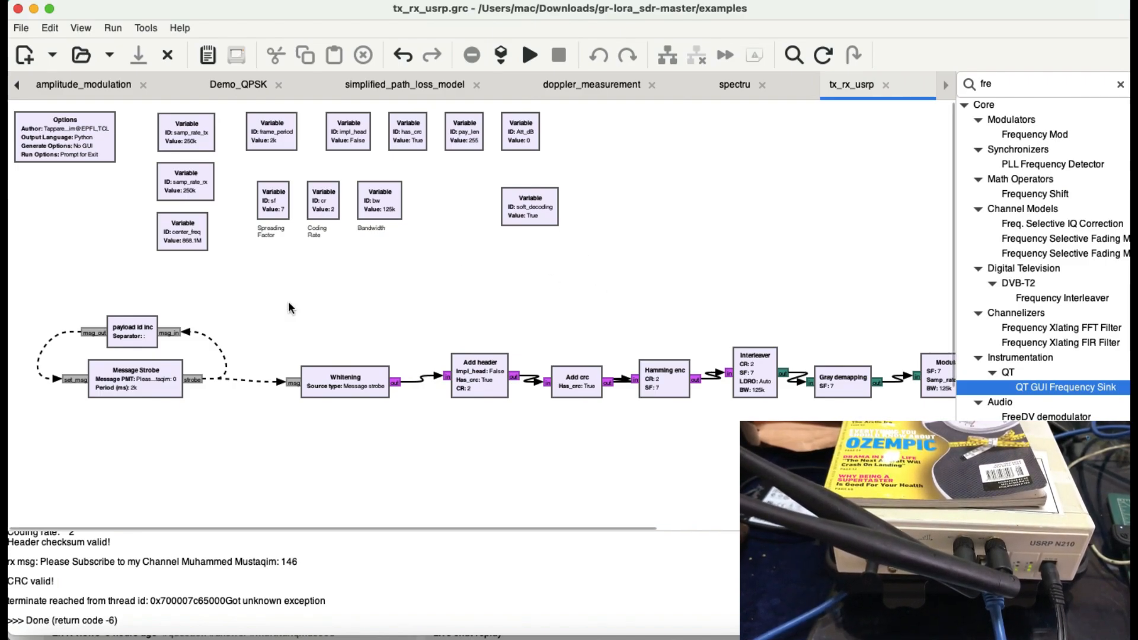
Review the Message Strobe's Message PMT and Period (ms), then dismiss its properties
scroll(down, 3)
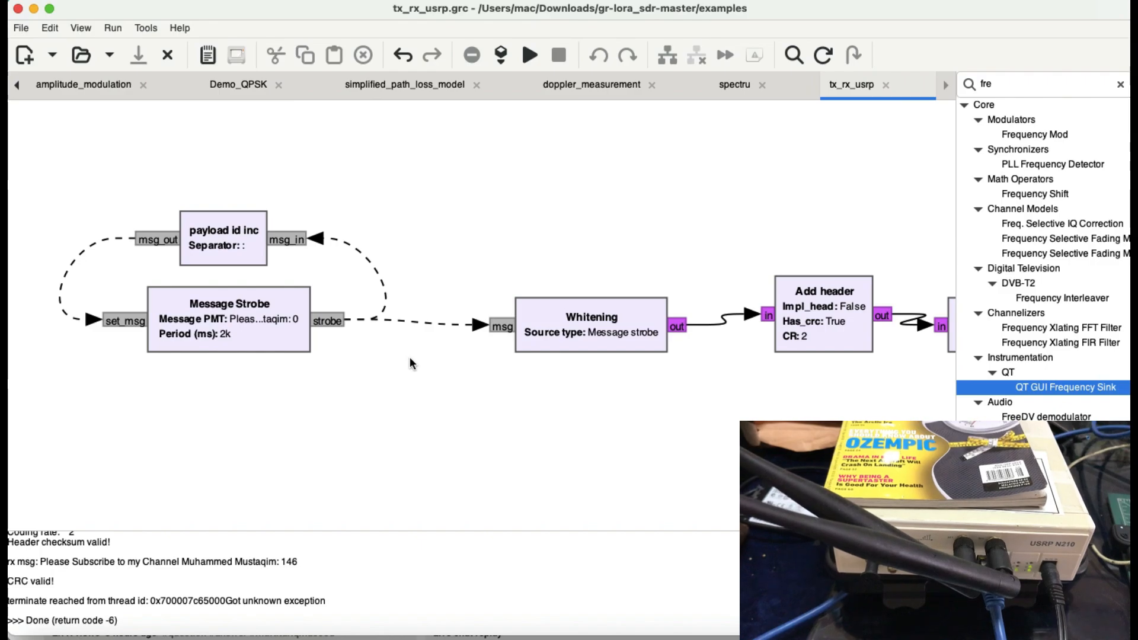
scroll(right, 3)
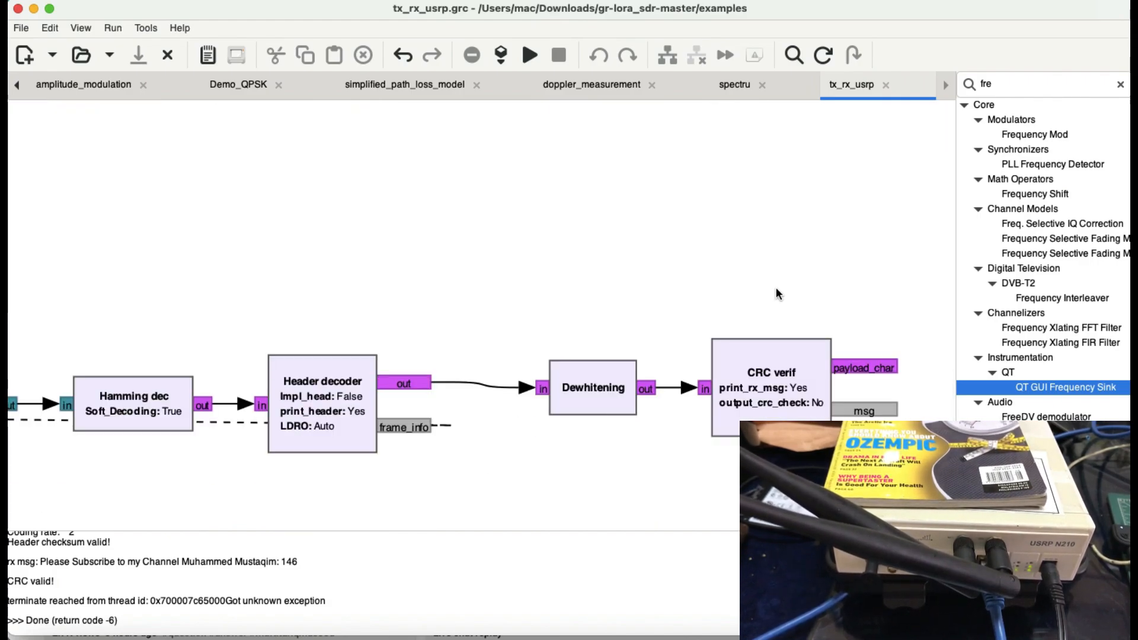
scroll(left, 3)
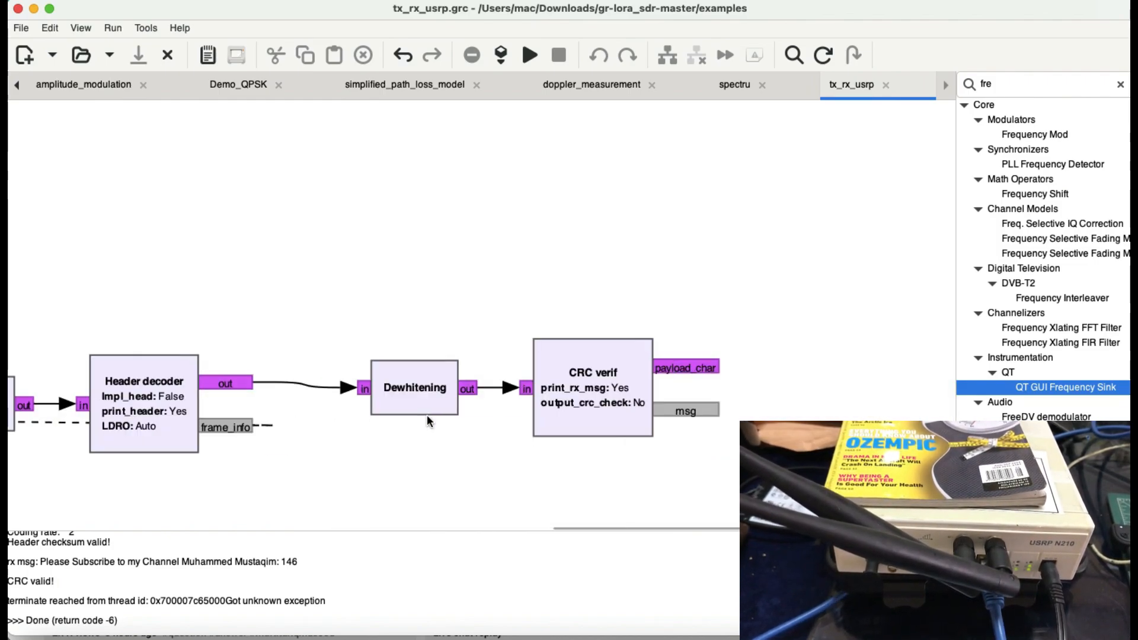
mouse_move(285, 417)
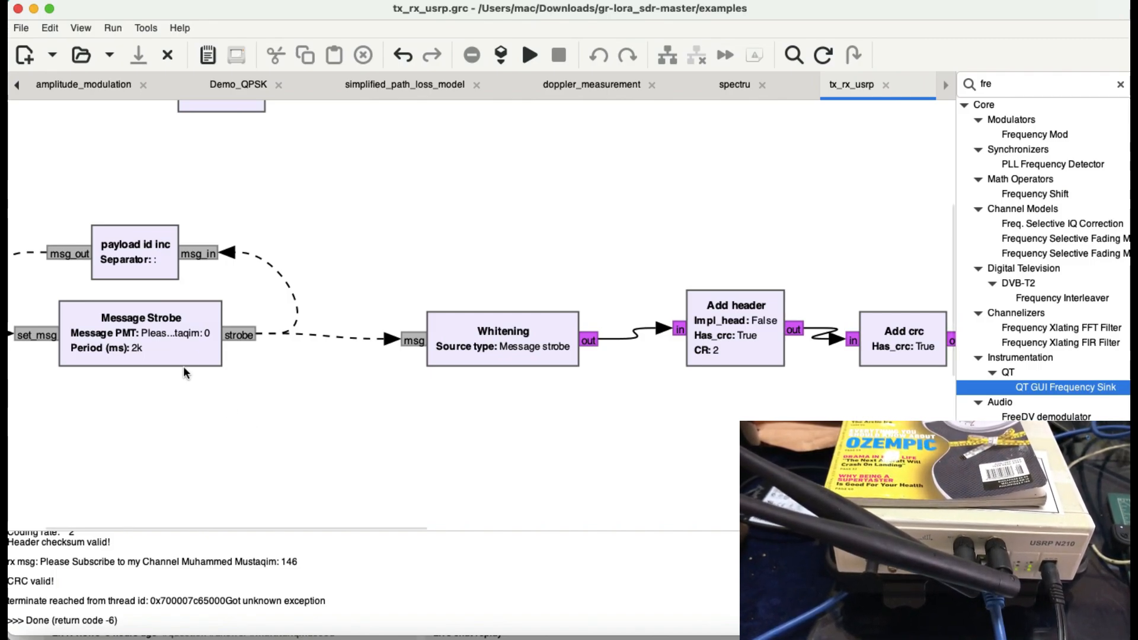
double_click(140, 332)
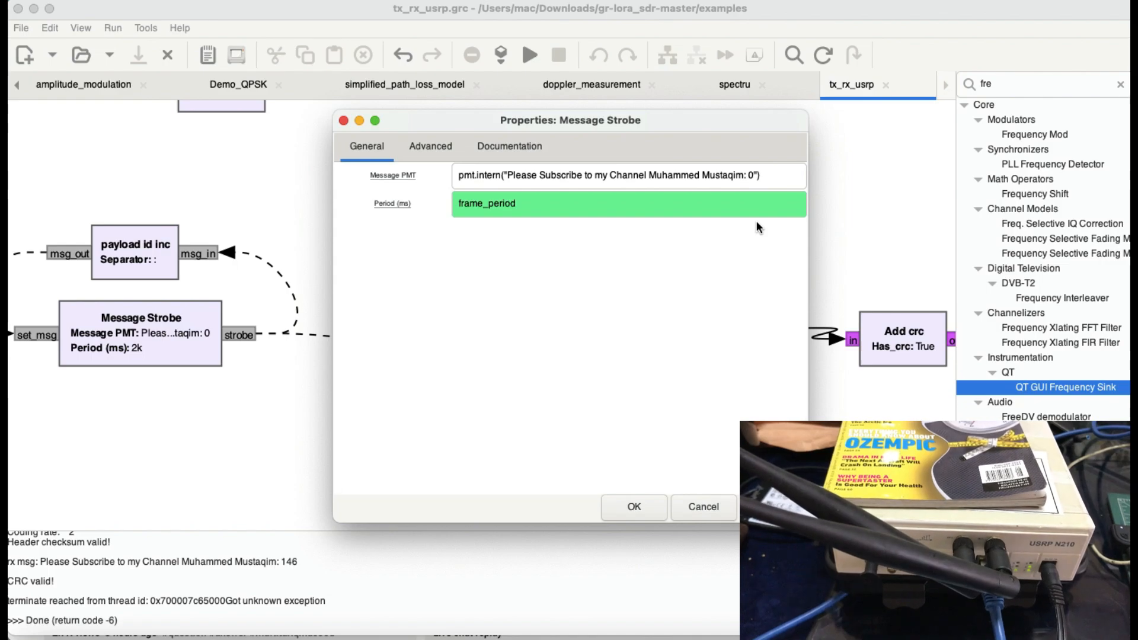
click(632, 506)
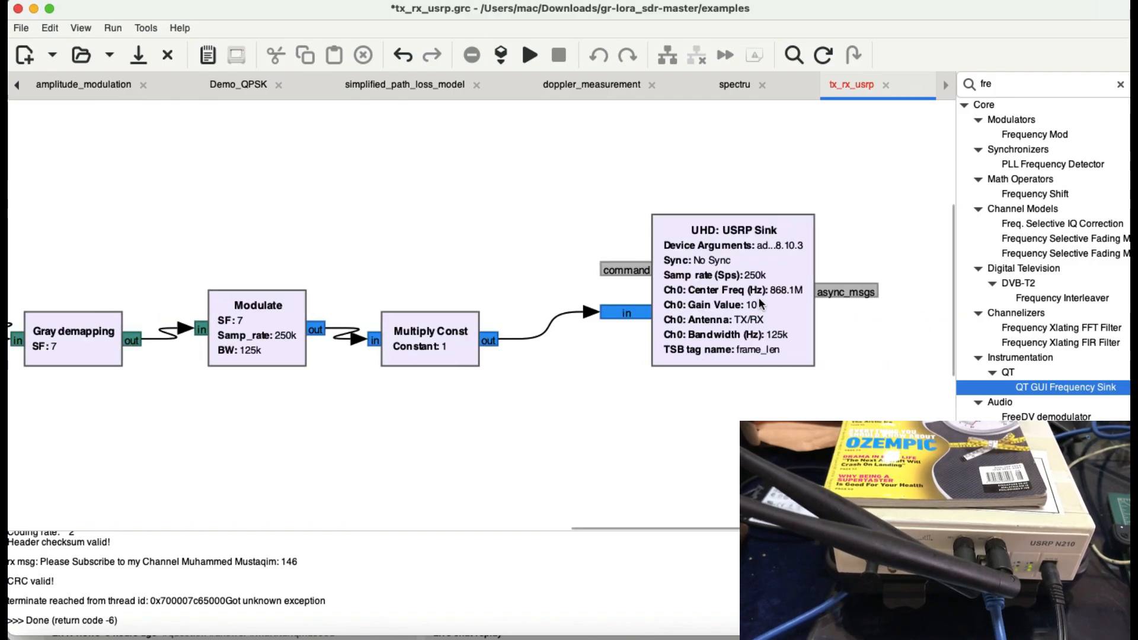
double_click(730, 291)
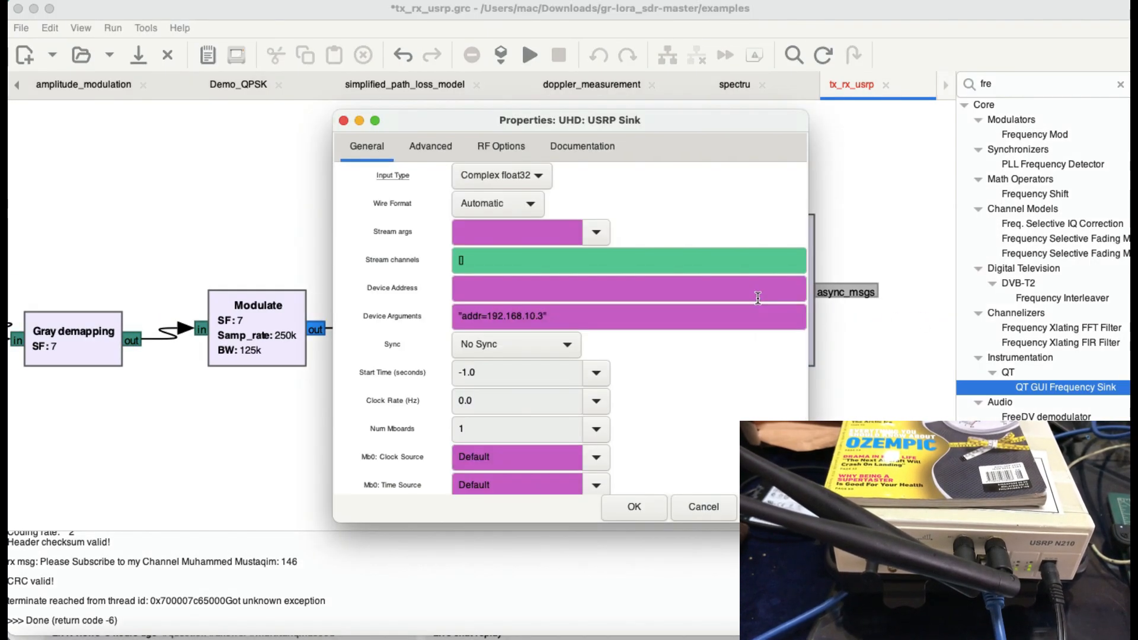
mouse_move(758, 298)
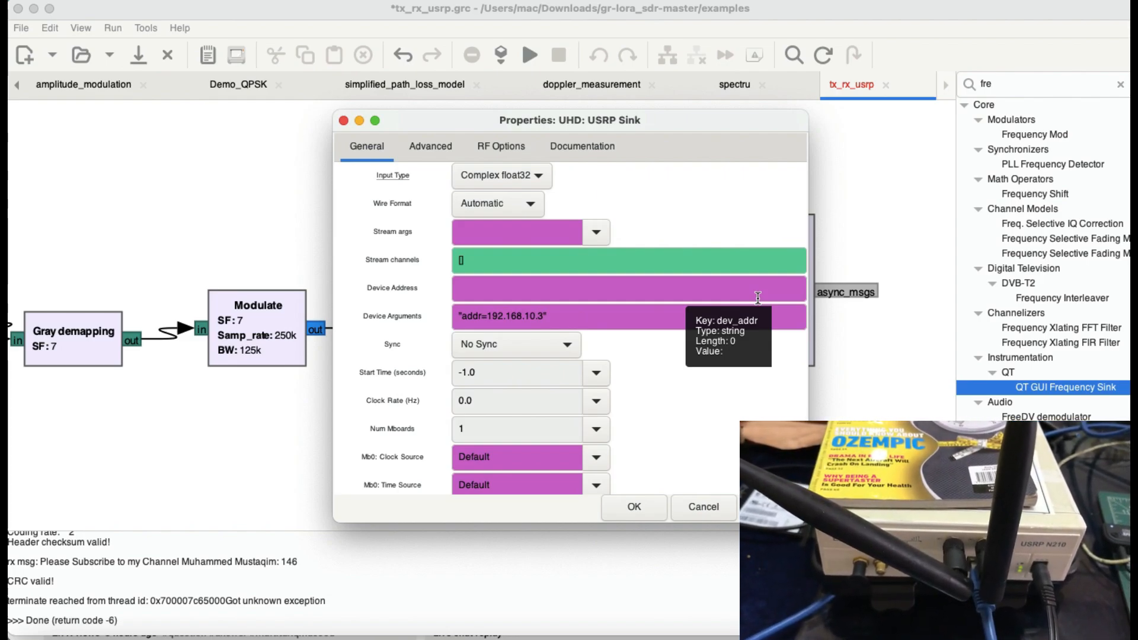
mouse_move(477, 325)
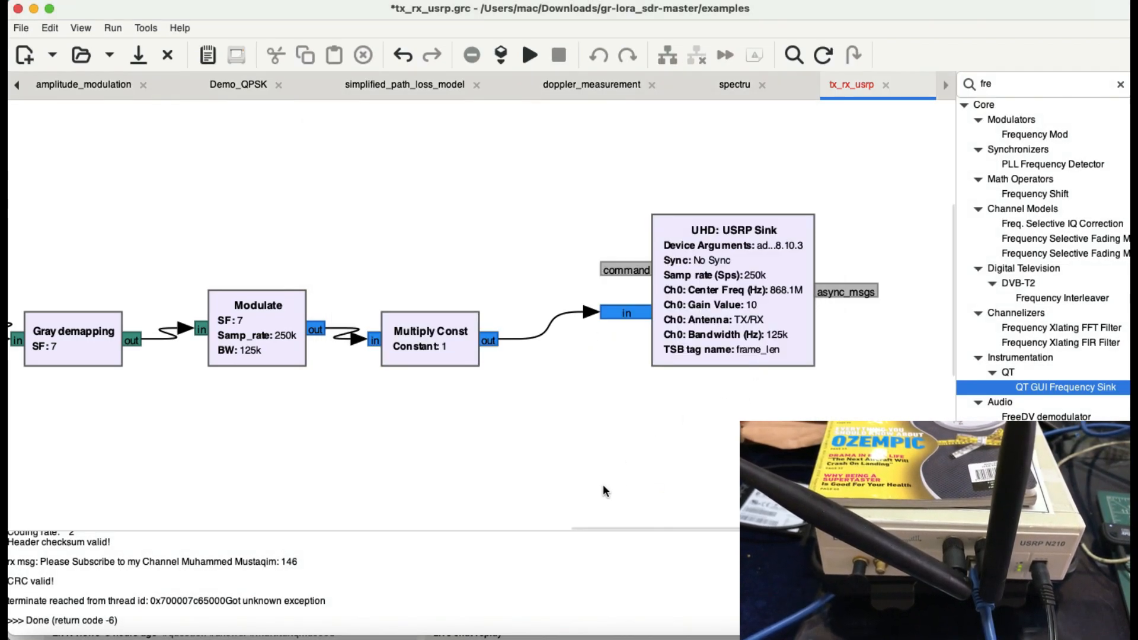
mouse_move(578, 443)
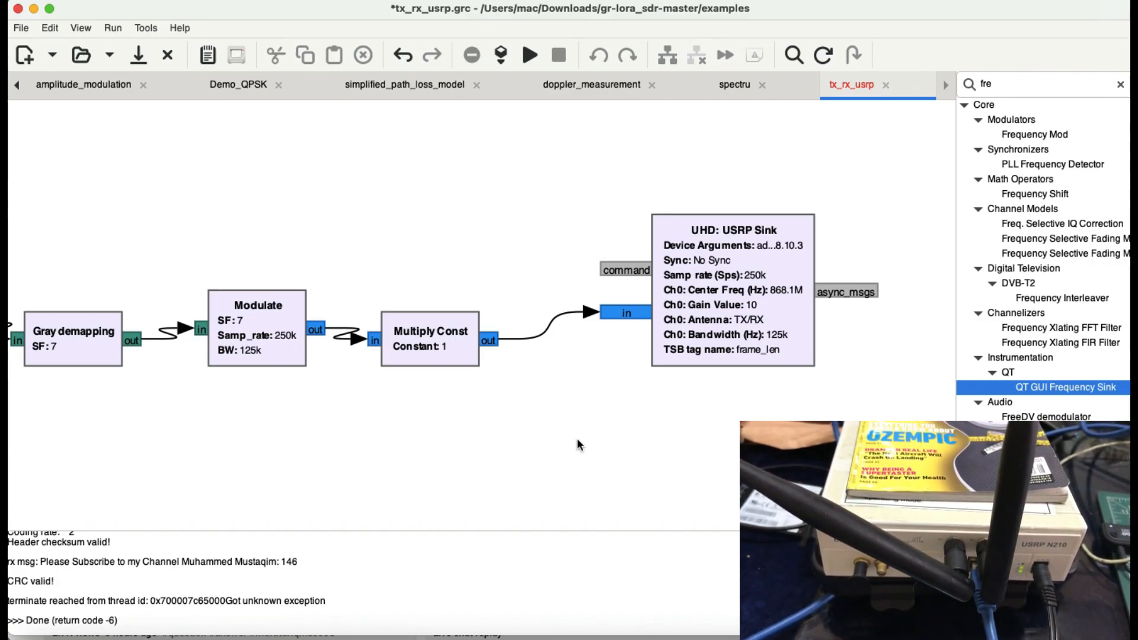
mouse_move(590, 345)
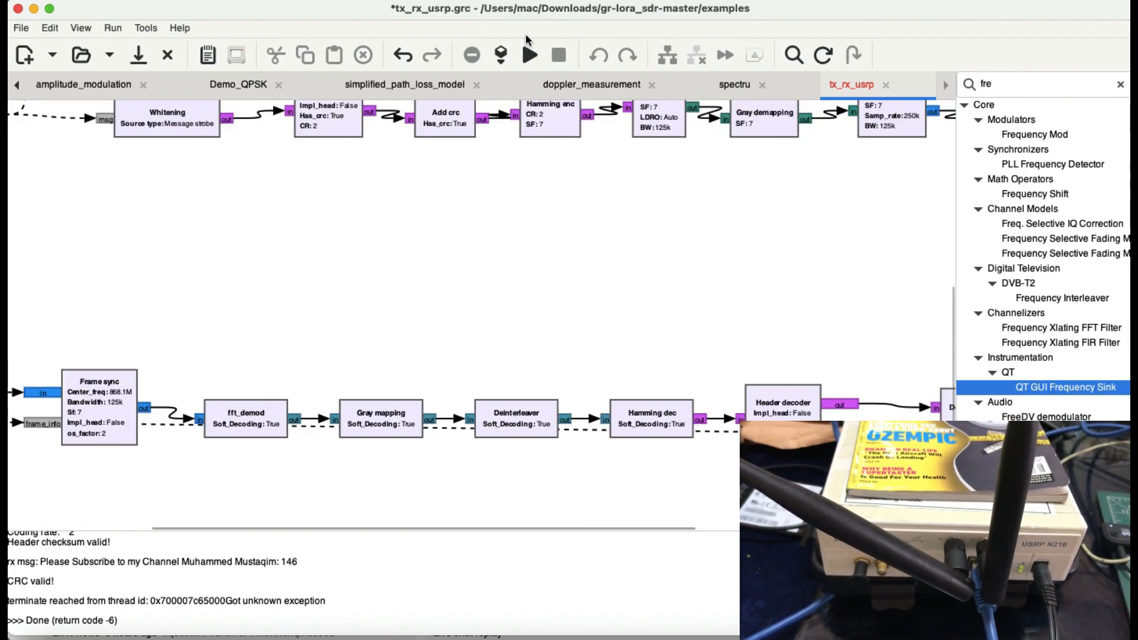
click(510, 54)
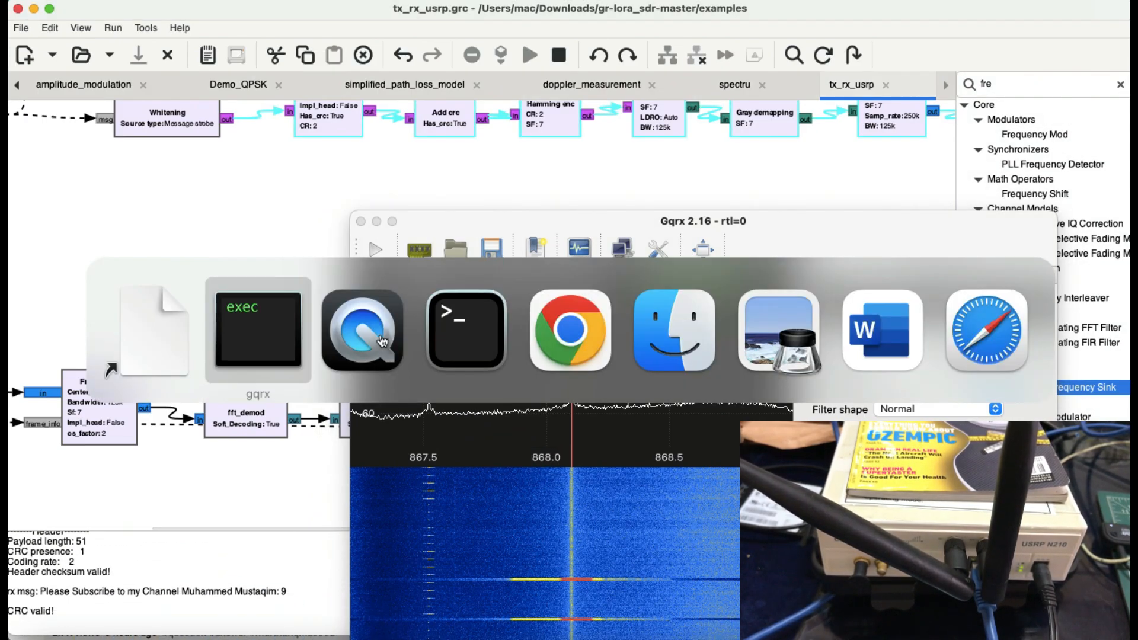
mouse_move(881, 330)
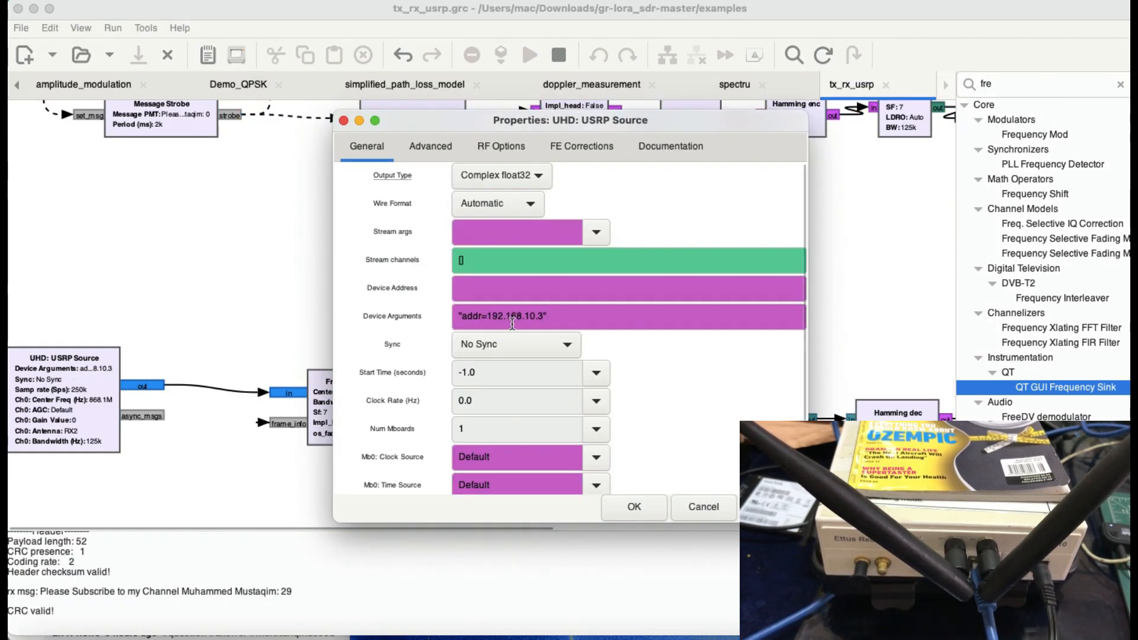
Dismiss the USRP Source properties and inspect the center_freq variable reading 868.1e6
click(500, 145)
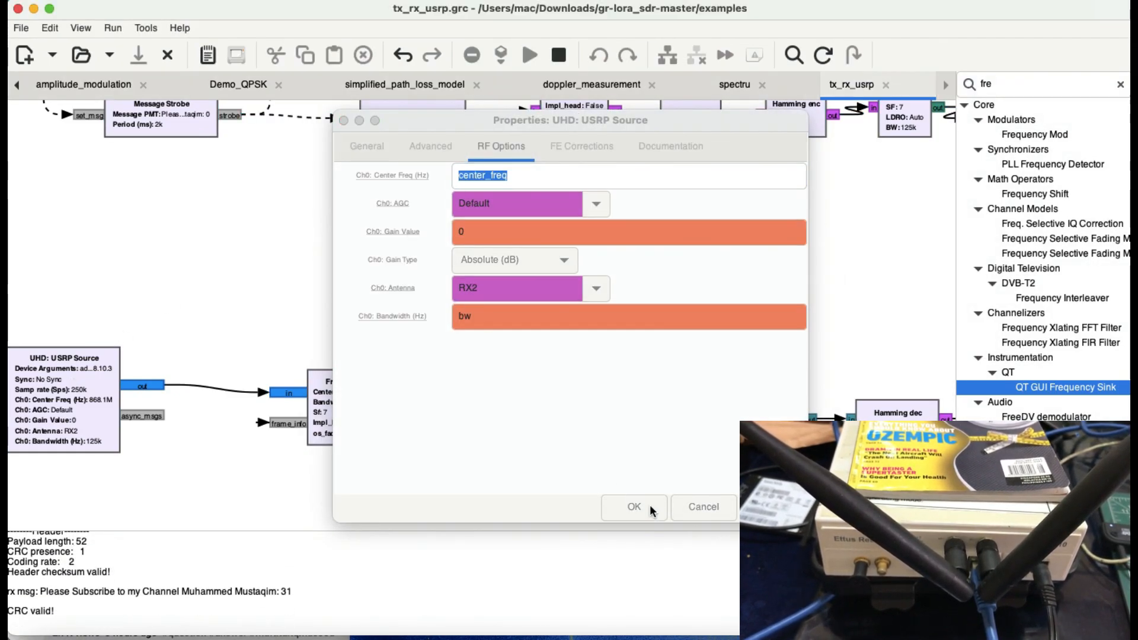
click(631, 506)
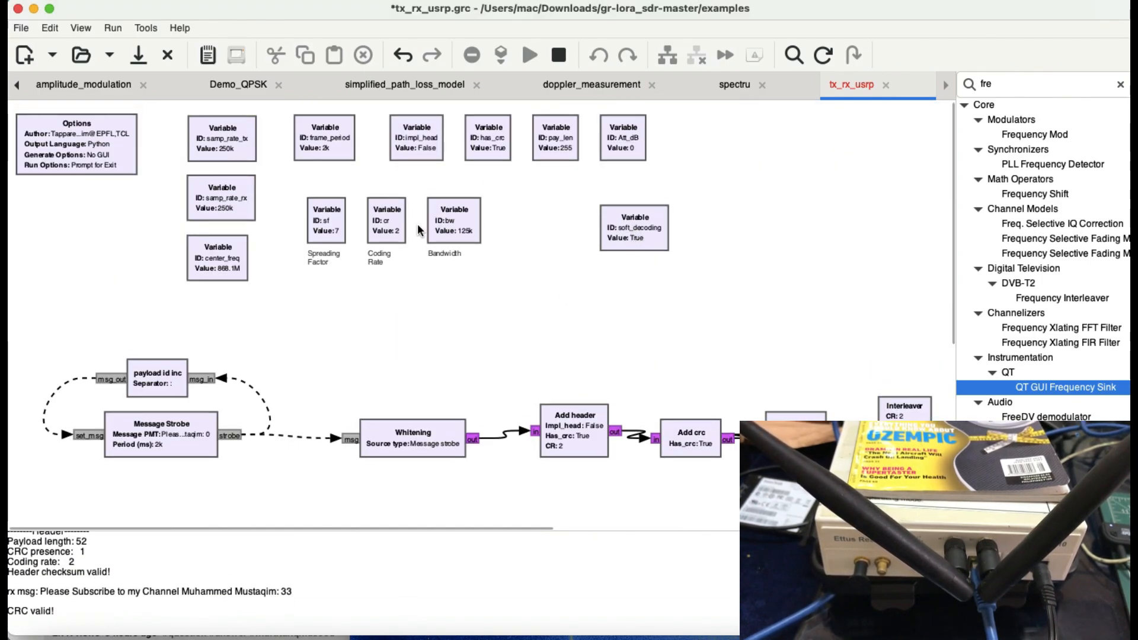
double_click(215, 257)
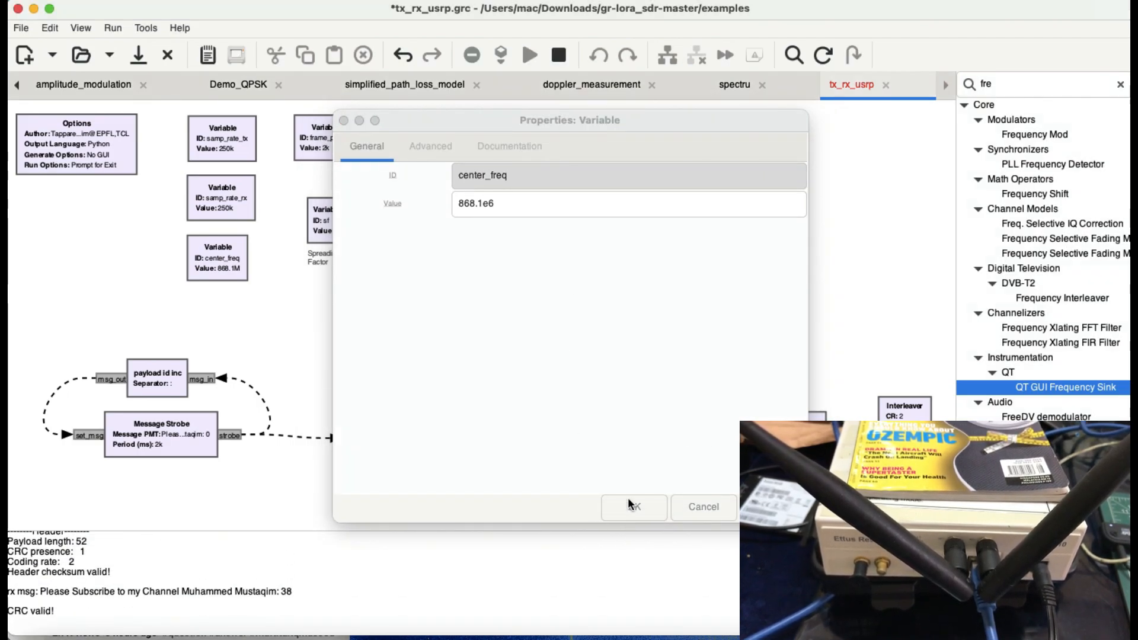
click(633, 507)
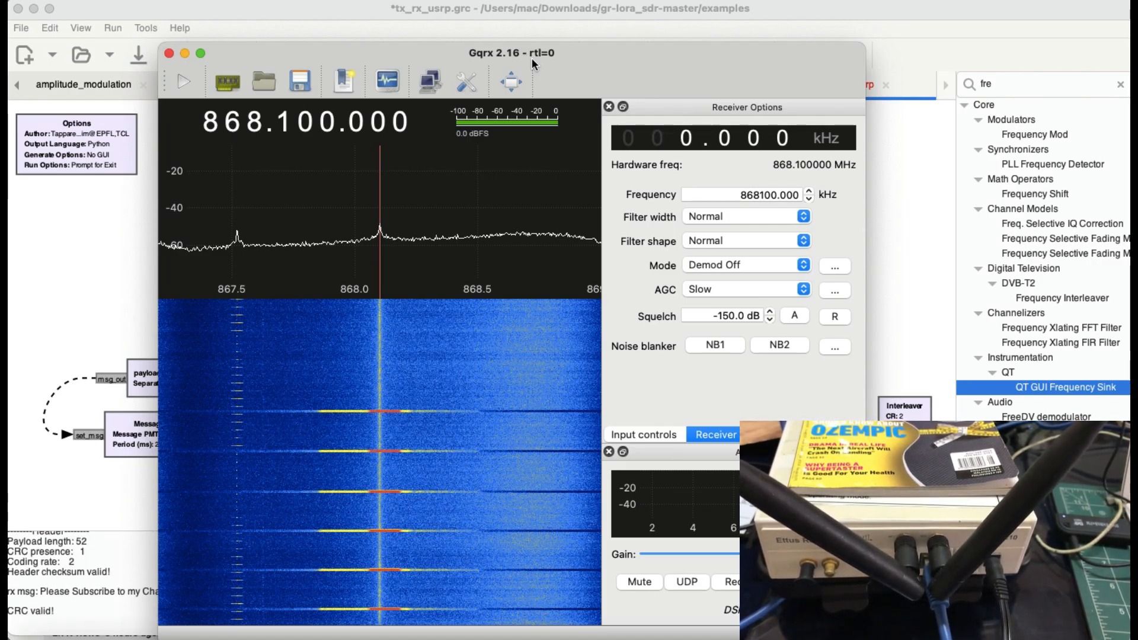
mouse_move(209, 122)
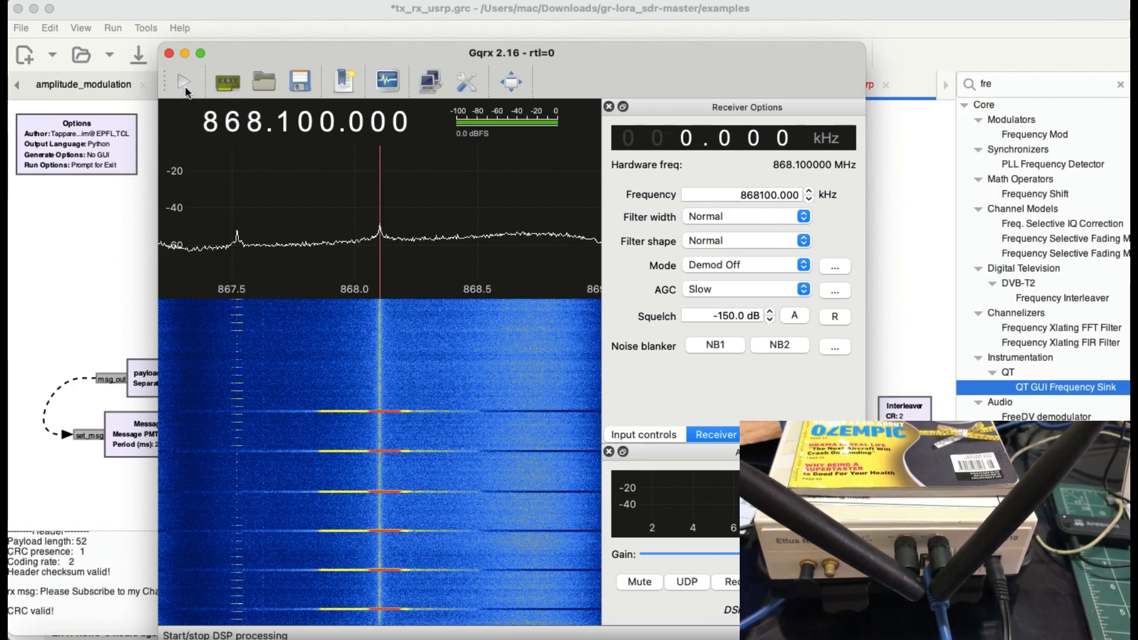
Start Gqrx DSP processing to show the LoRa bursts around 868.100 MHz
click(185, 82)
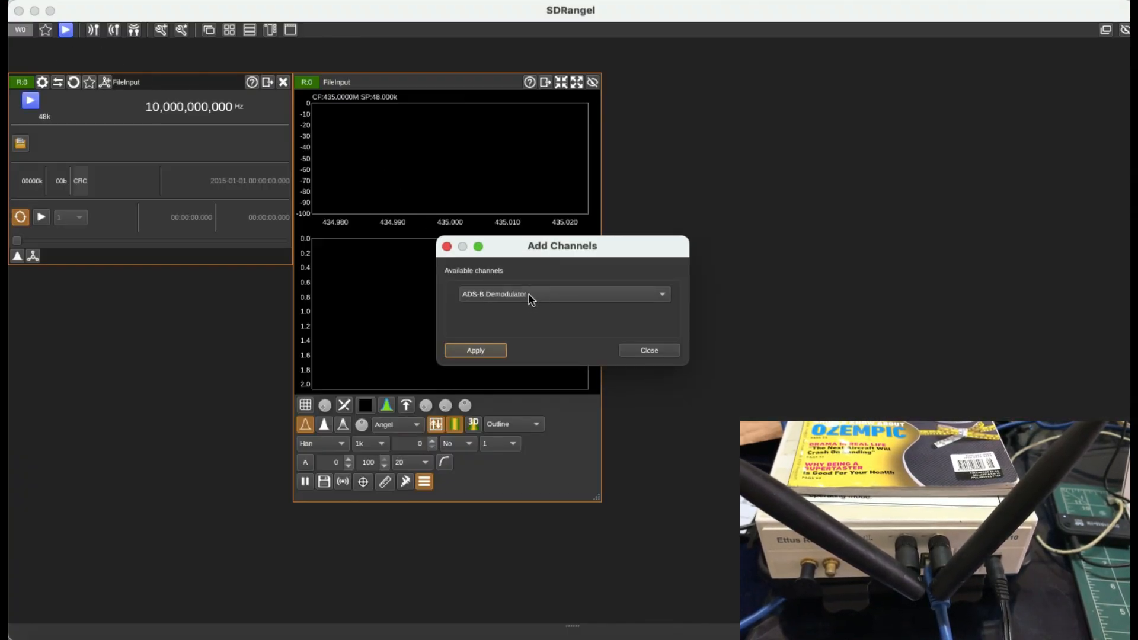
Add a ChirpChat Demodulator channel to the file input device and apply it
click(564, 294)
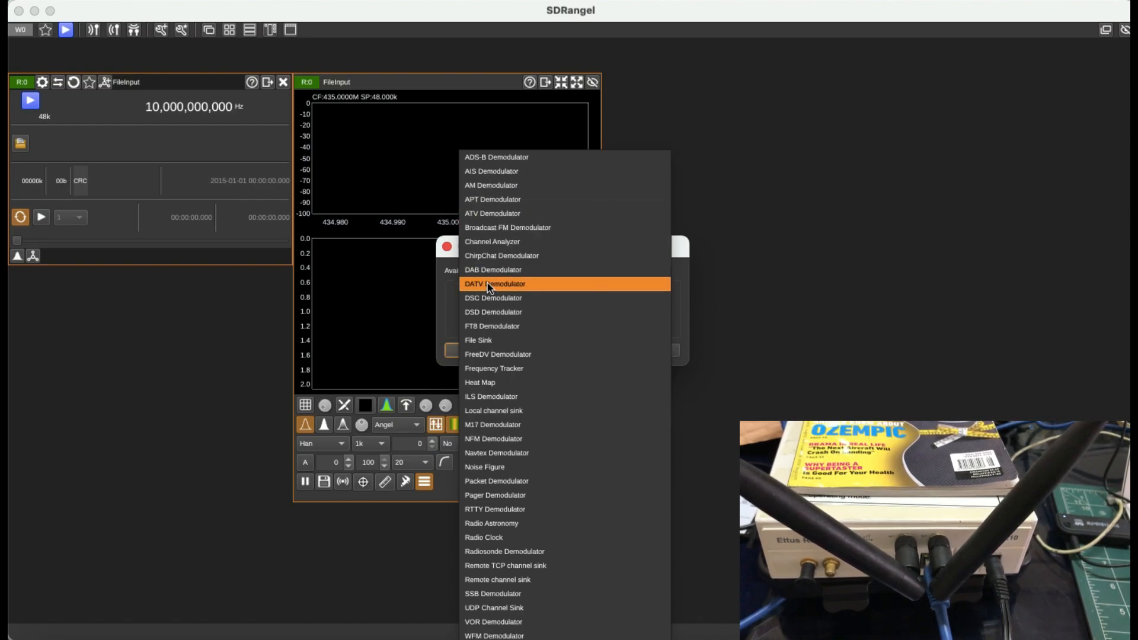
click(493, 283)
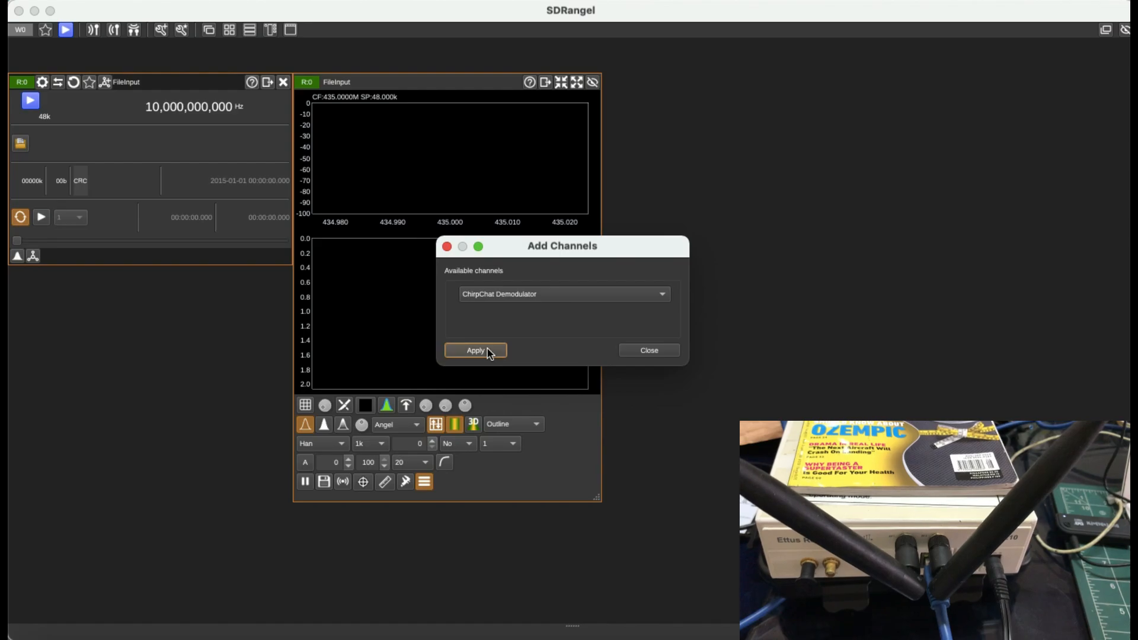
click(475, 350)
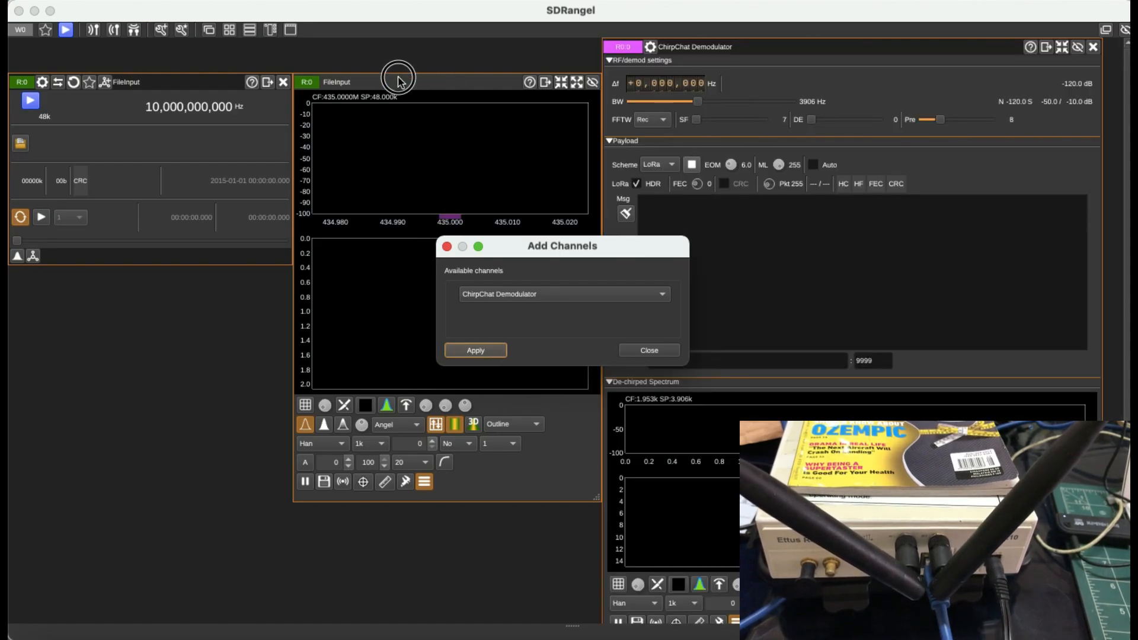
click(647, 350)
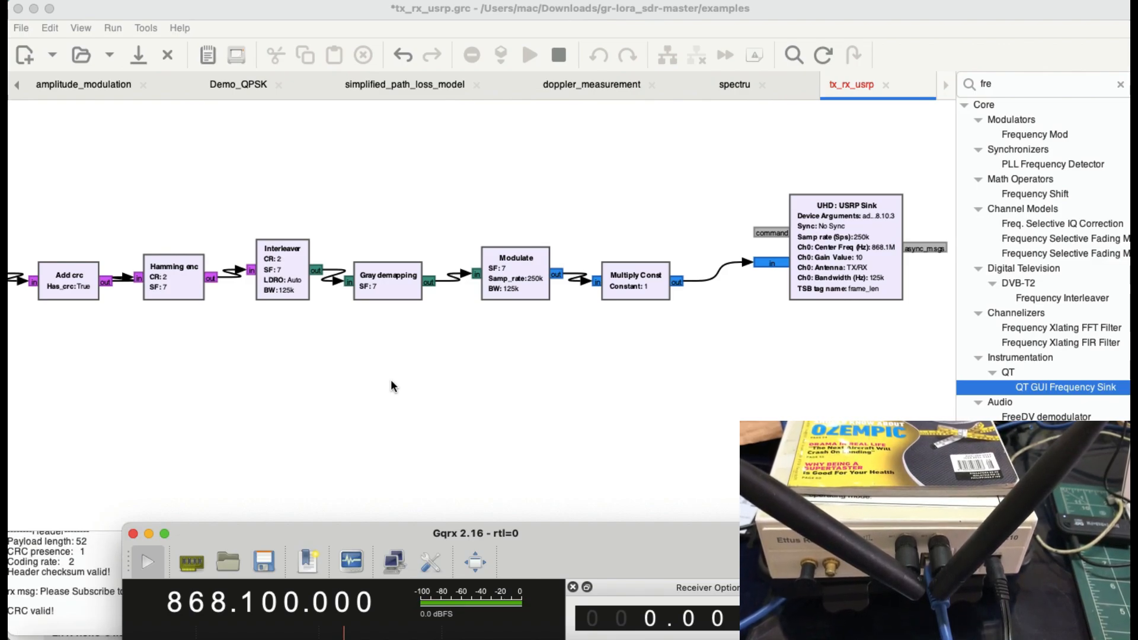
mouse_move(385, 405)
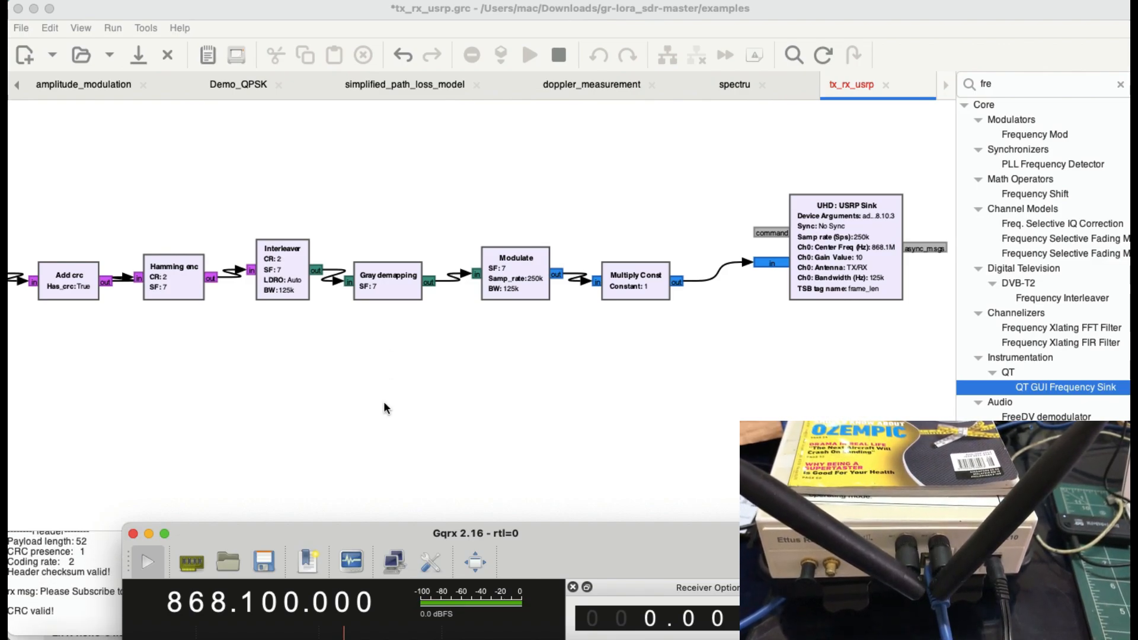
Move the Gqrx window higher so it sits alongside the transmit chain
drag(428, 543, 612, 134)
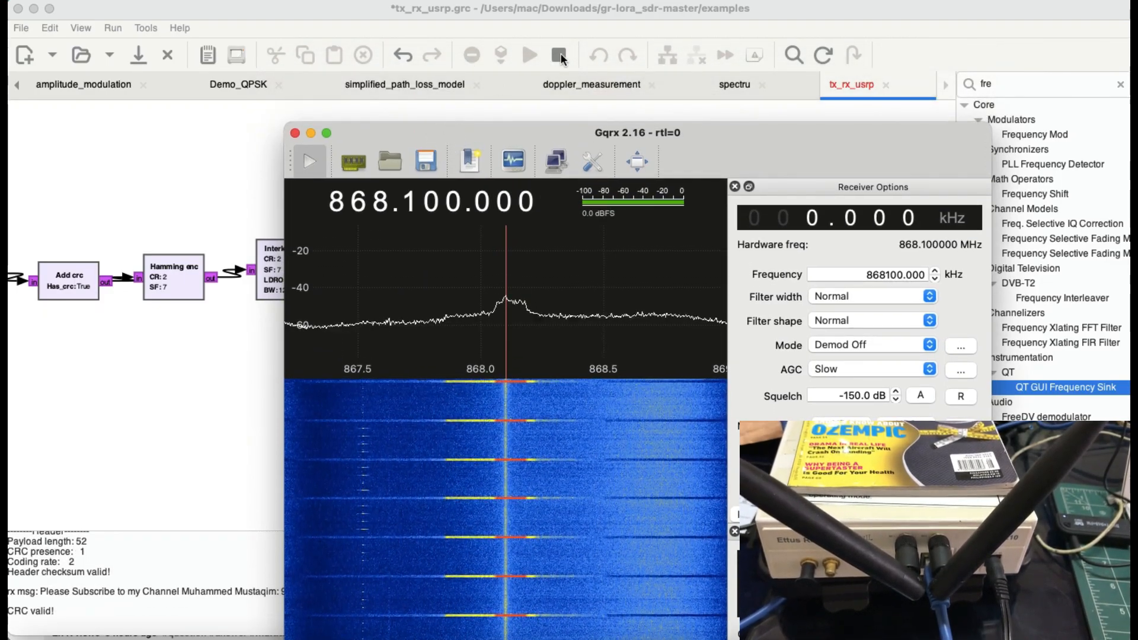
Stop the running LoRa flowgraph so the 868.1 MHz bursts cease
click(558, 54)
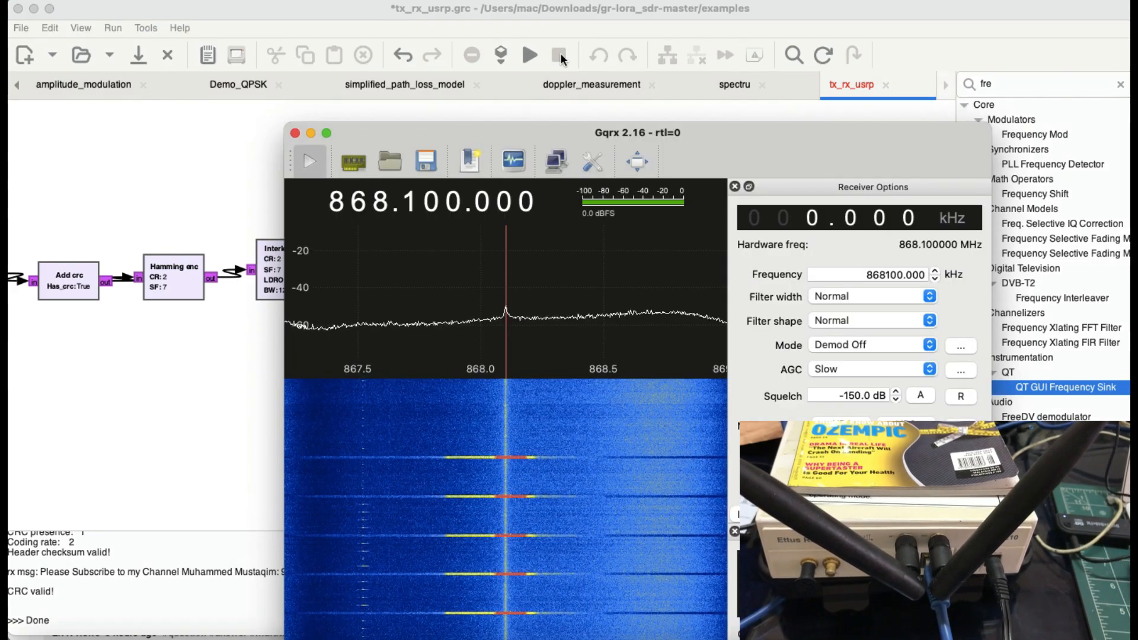
mouse_move(500, 319)
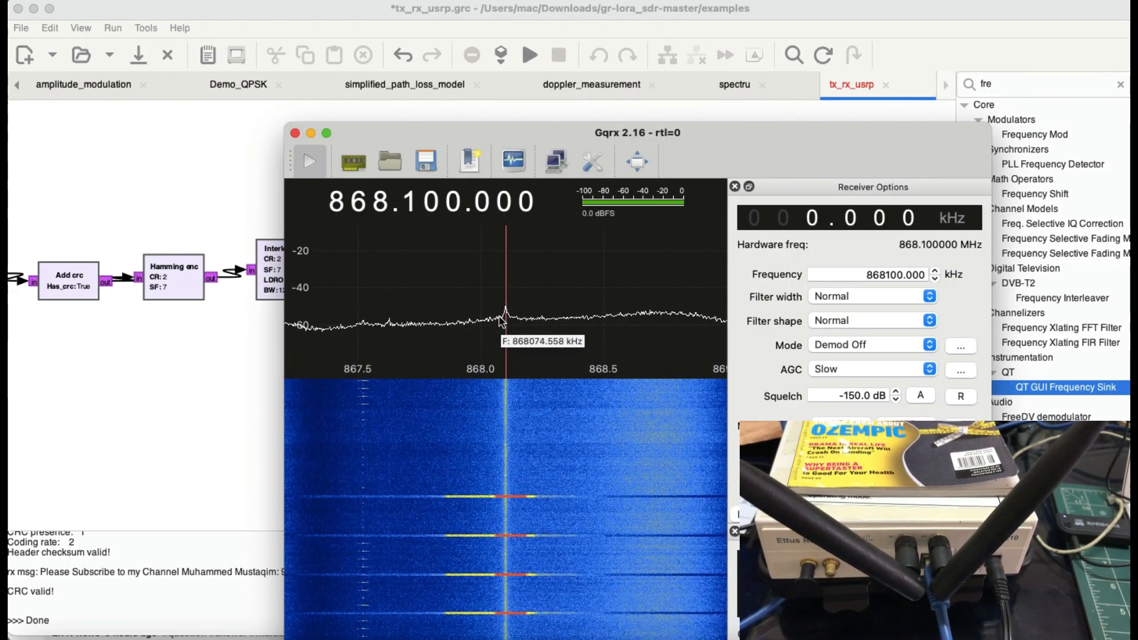